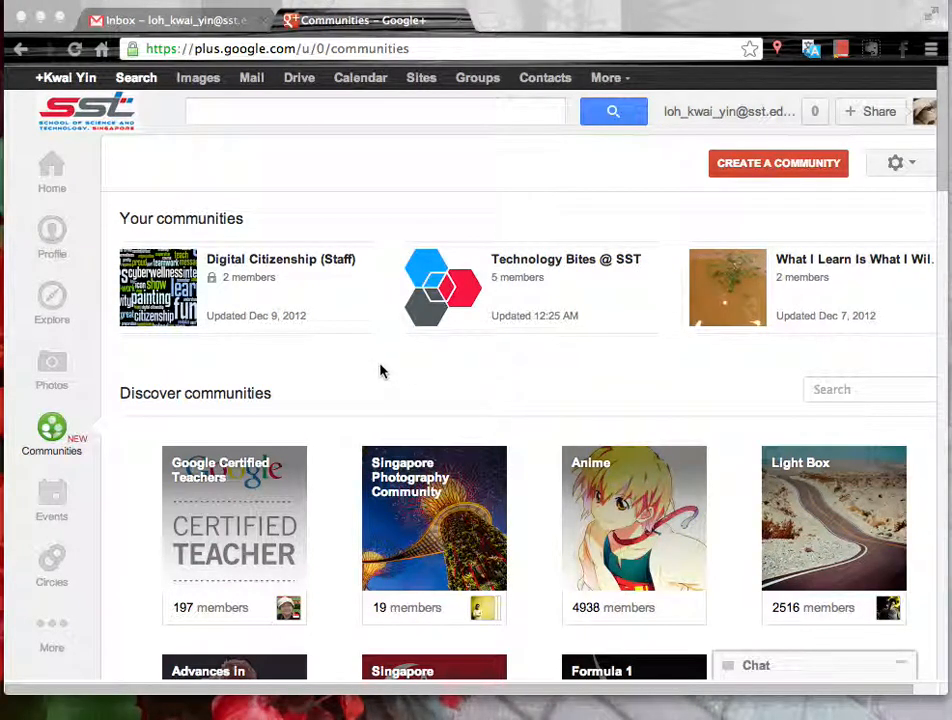
pyautogui.moveTo(84, 448)
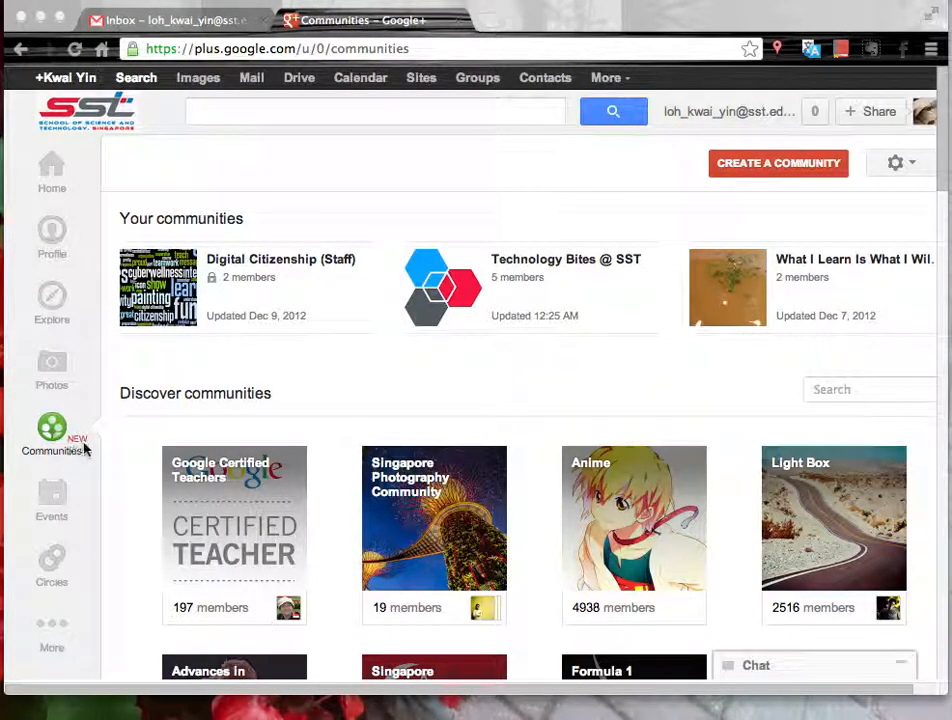
pyautogui.moveTo(56, 436)
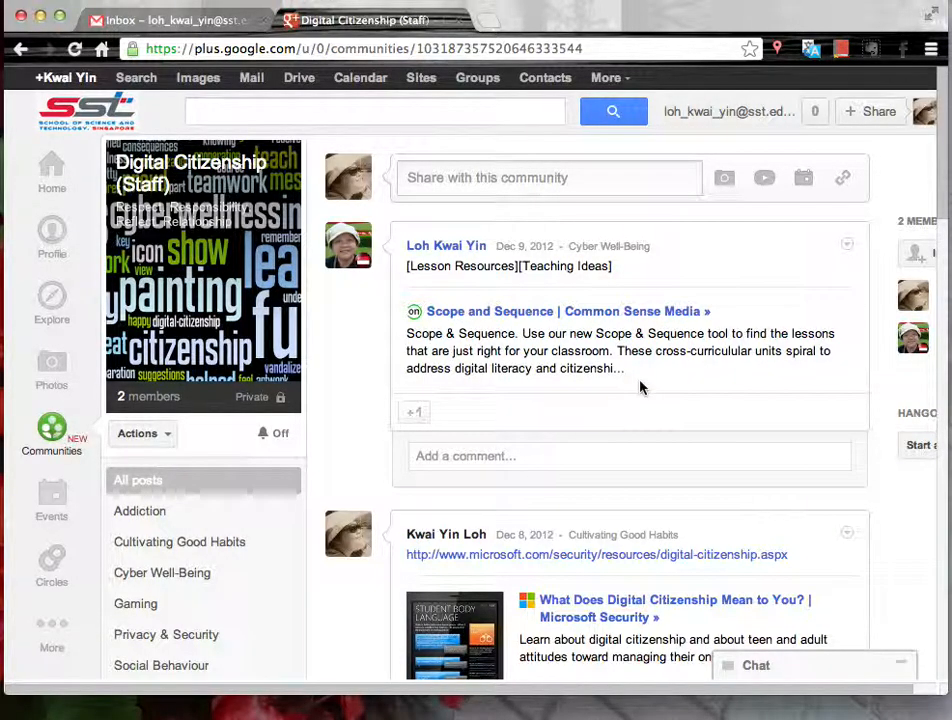
pyautogui.moveTo(52, 170)
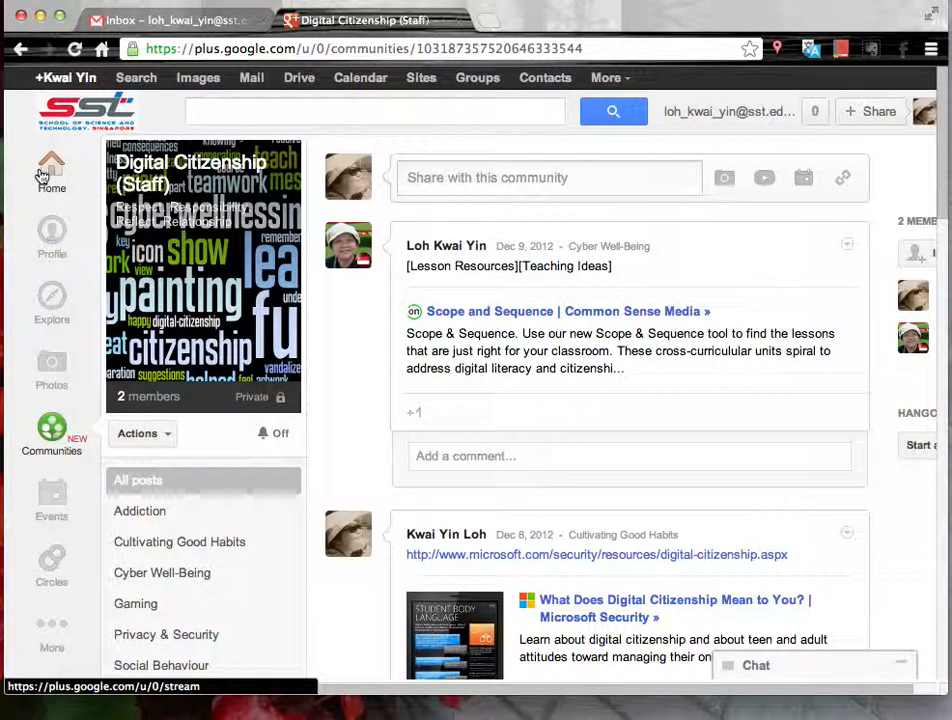
# - Go to the home stream and scroll to the Scope and Sequence post from Digital Citizenship (Staff)
pyautogui.click(52, 170)
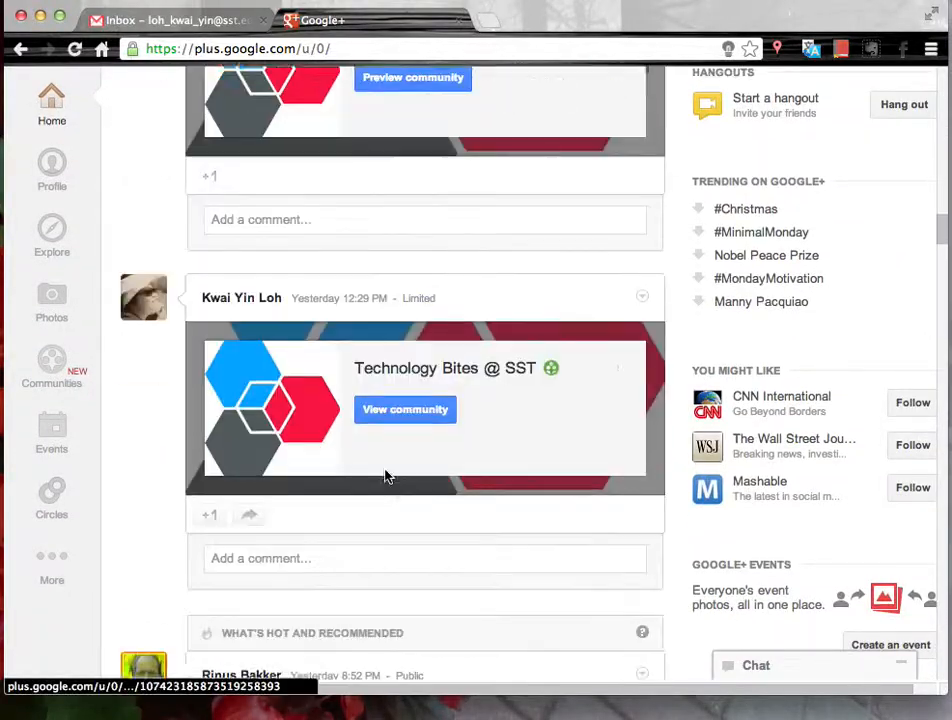
pyautogui.scroll(-3)
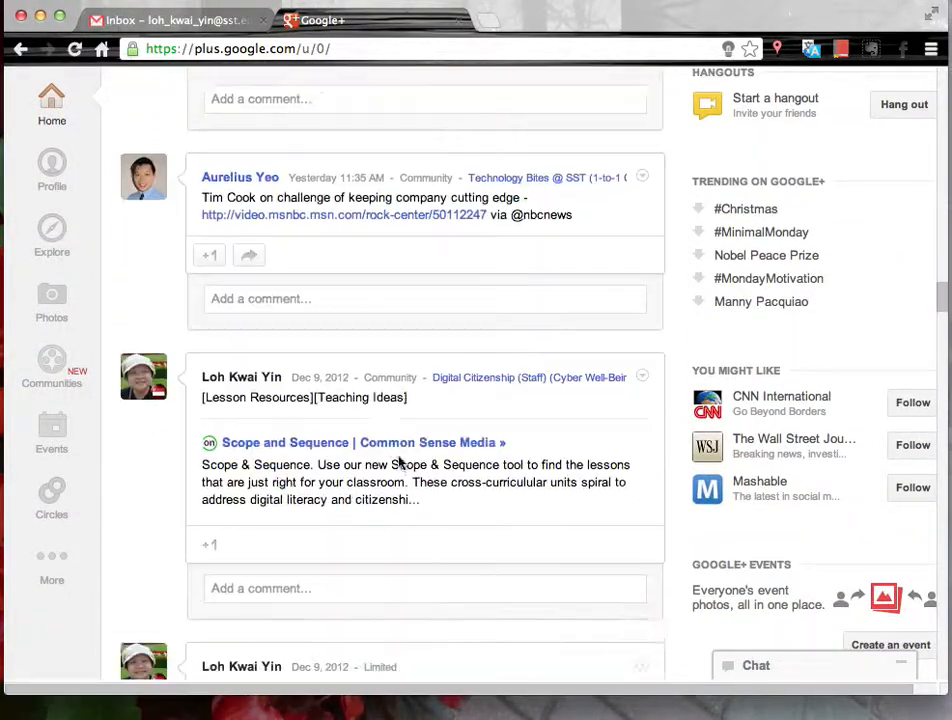
pyautogui.scroll(-3)
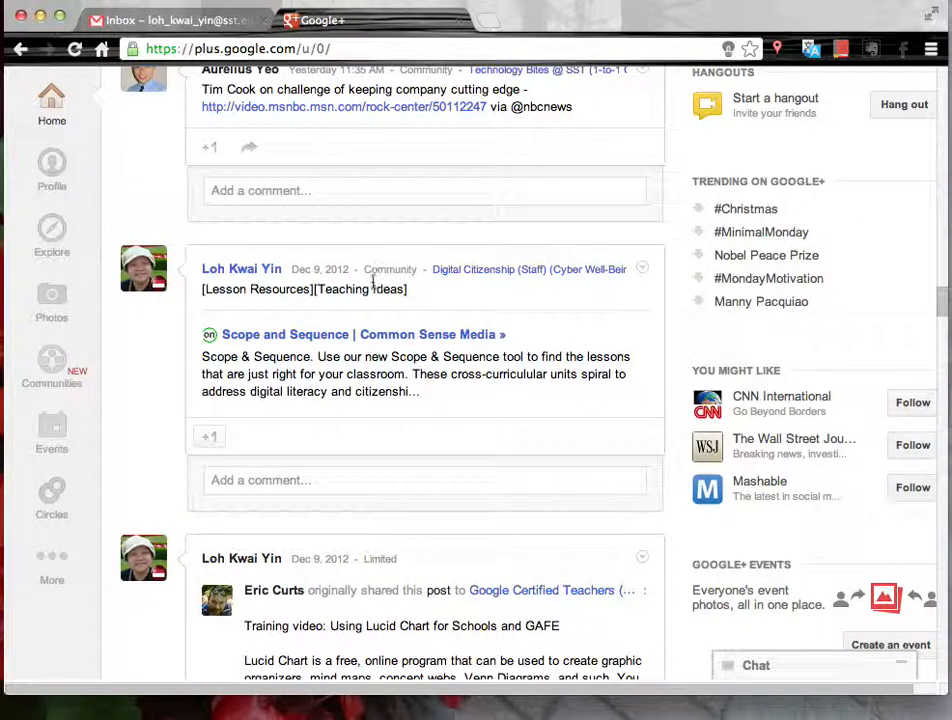
pyautogui.moveTo(184, 280)
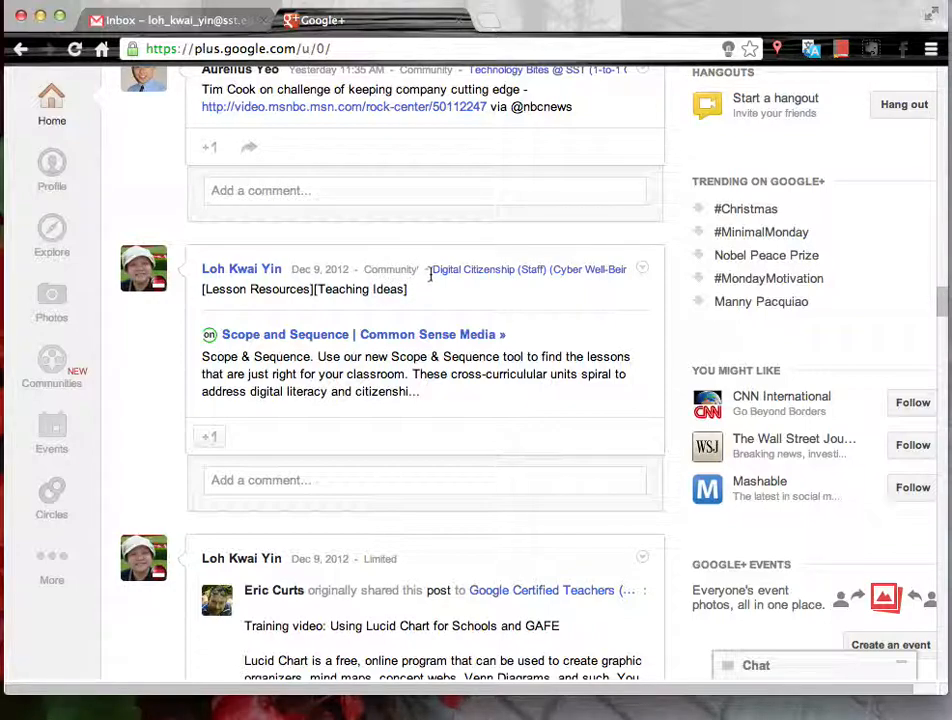
pyautogui.moveTo(520, 270)
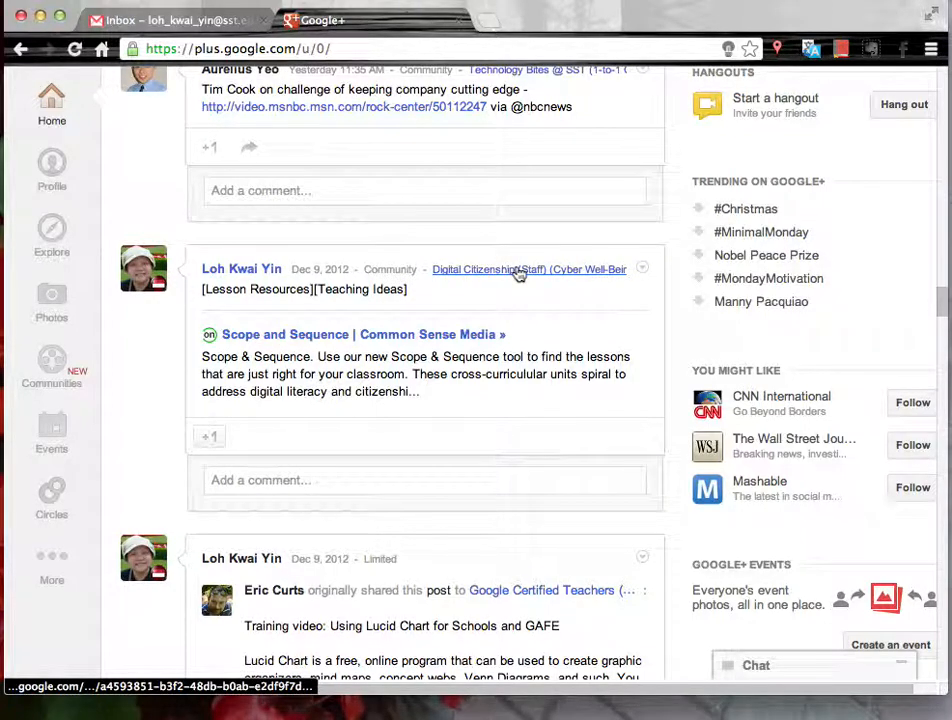
pyautogui.moveTo(520, 270)
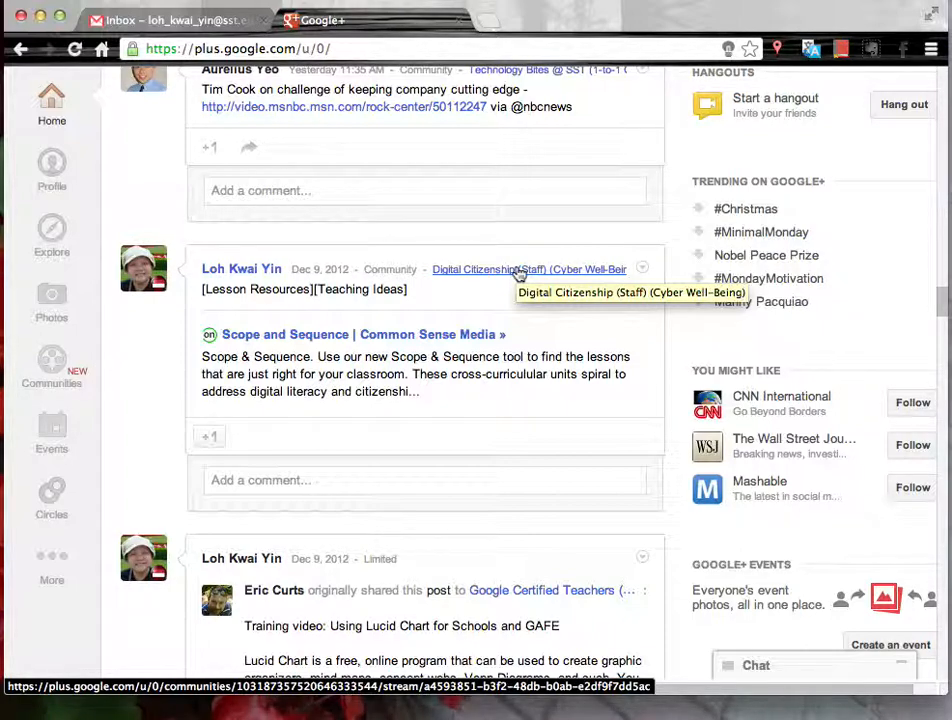
pyautogui.moveTo(432, 214)
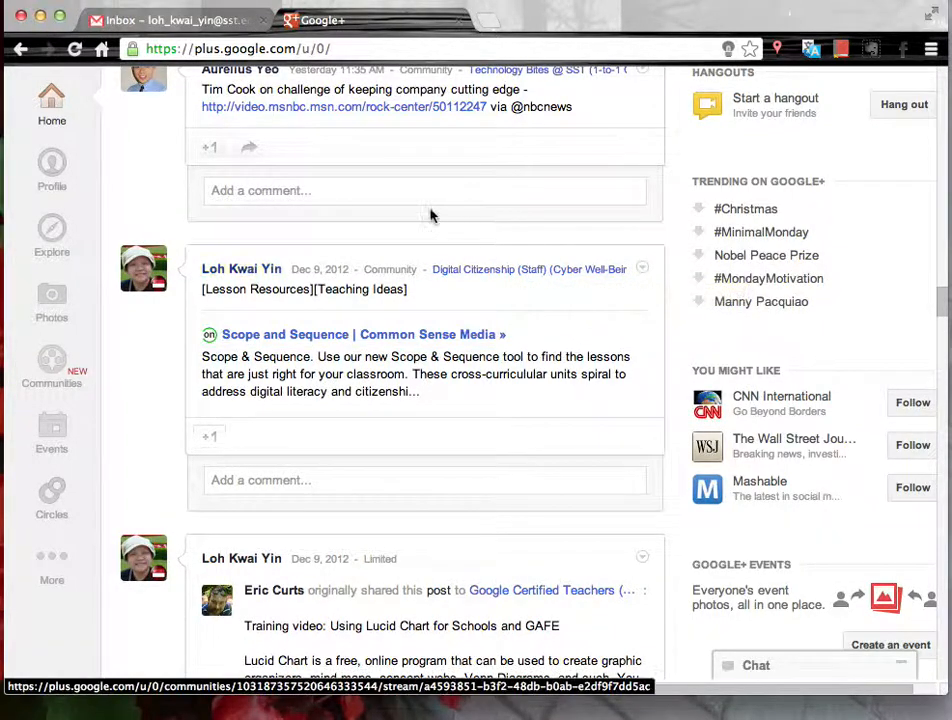
pyautogui.moveTo(548, 364)
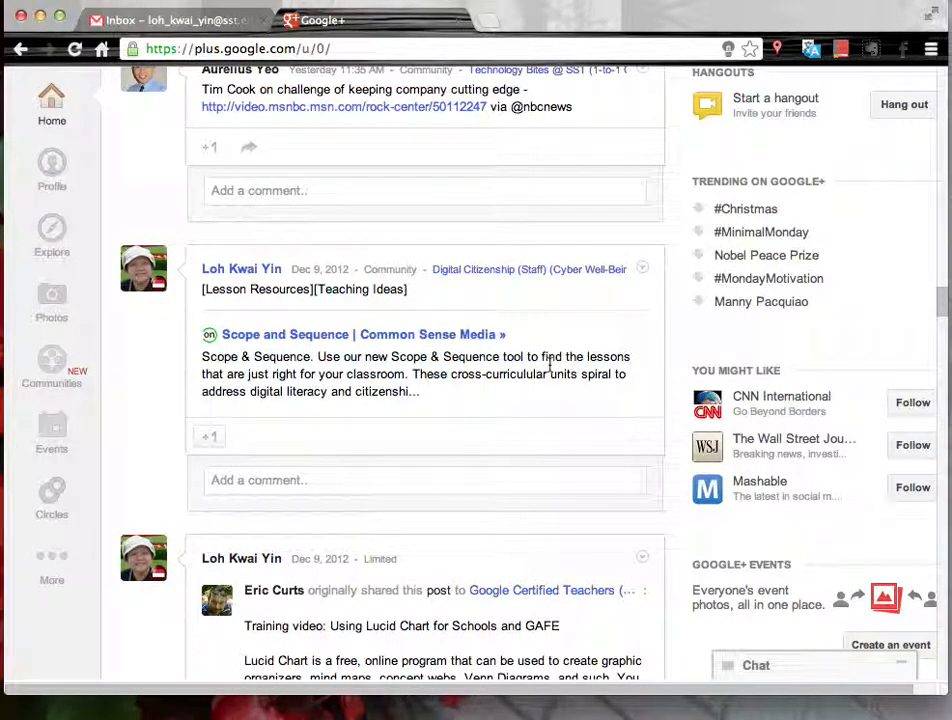
pyautogui.click(52, 368)
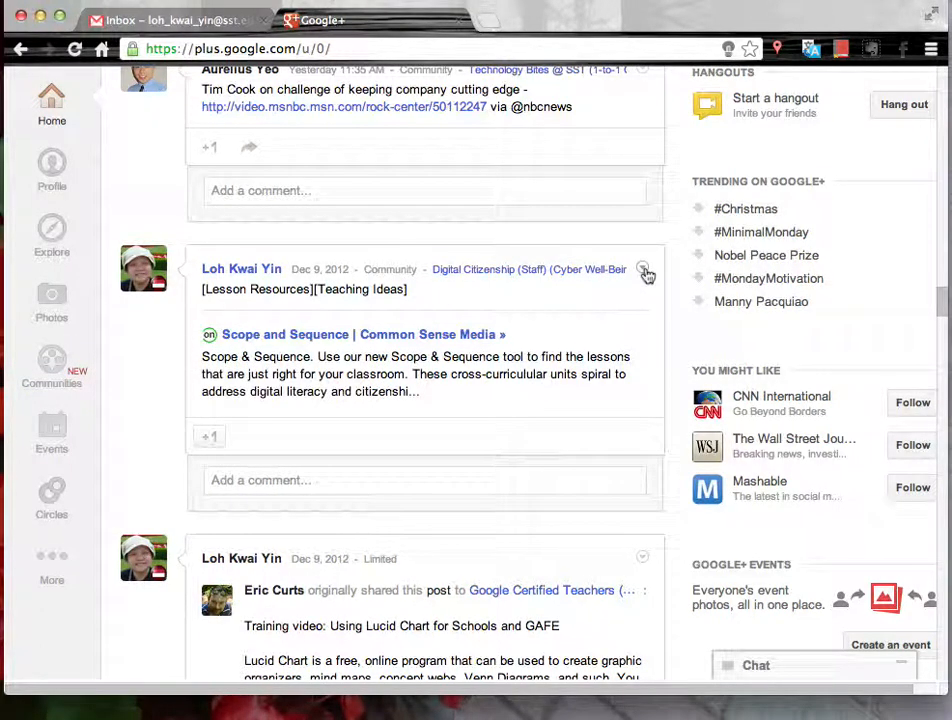
# - Mute the Scope and Sequence post via its options menu so it leaves the home stream
pyautogui.click(644, 274)
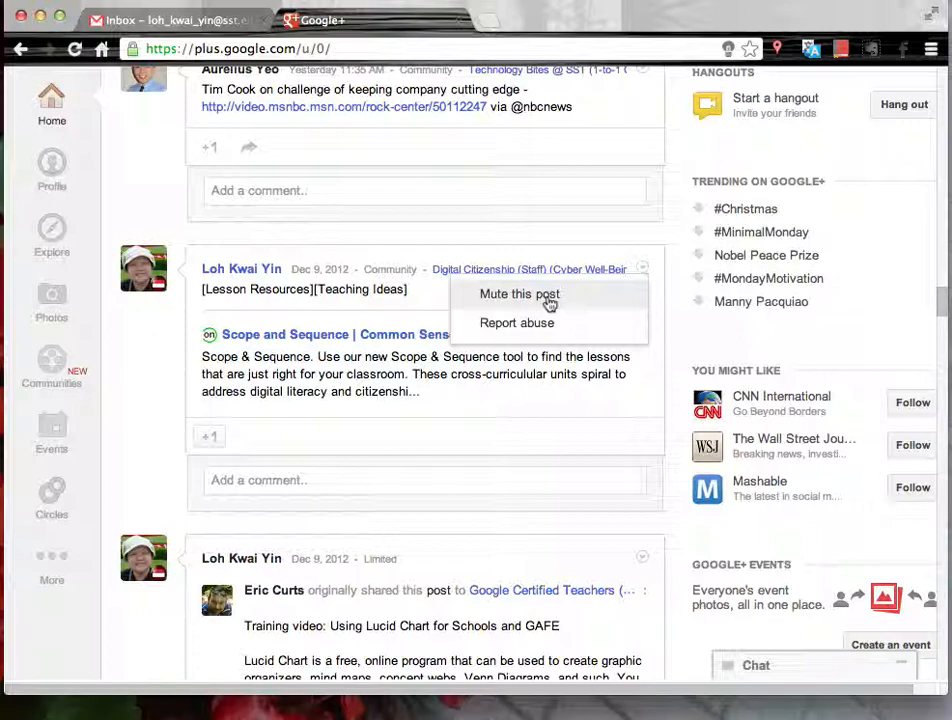
pyautogui.click(520, 292)
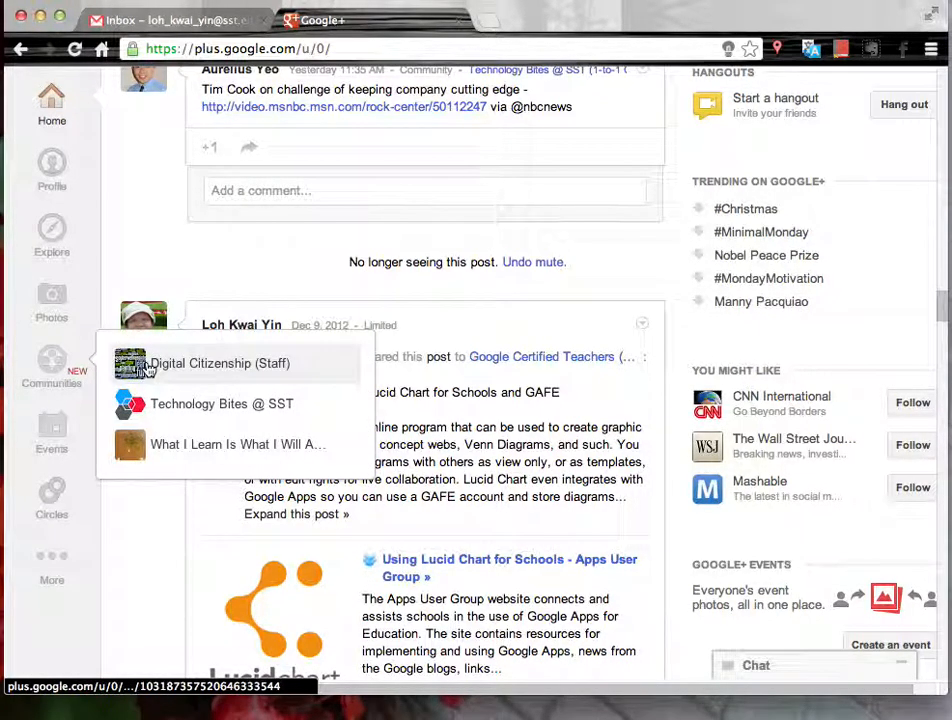
# - Open the Digital Citizenship (Staff) community from the Communities flyout, where the post shows as Muted
pyautogui.click(220, 364)
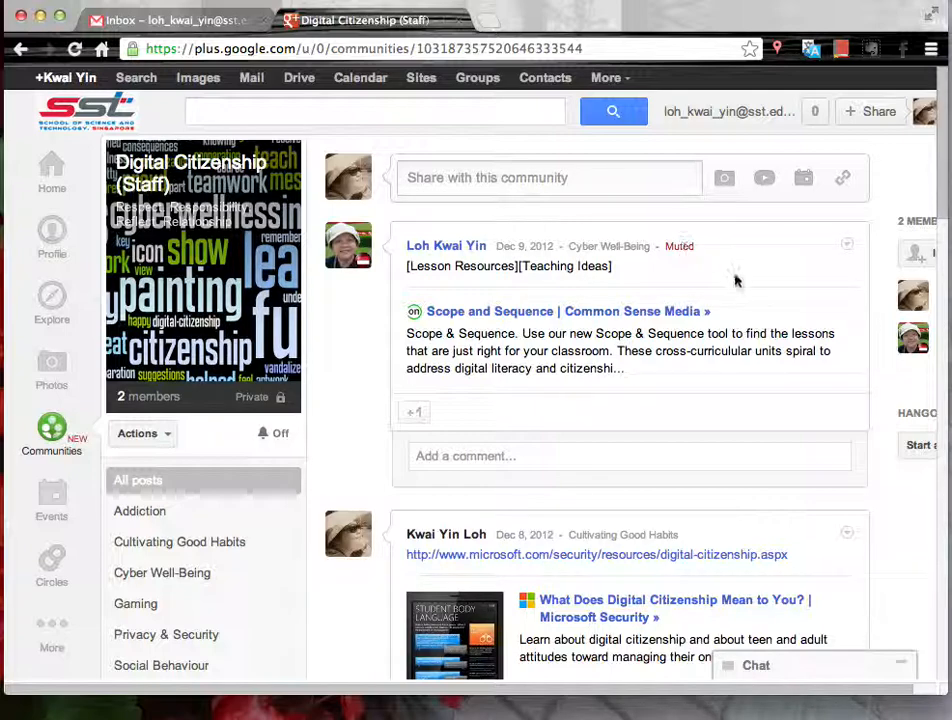
pyautogui.moveTo(756, 304)
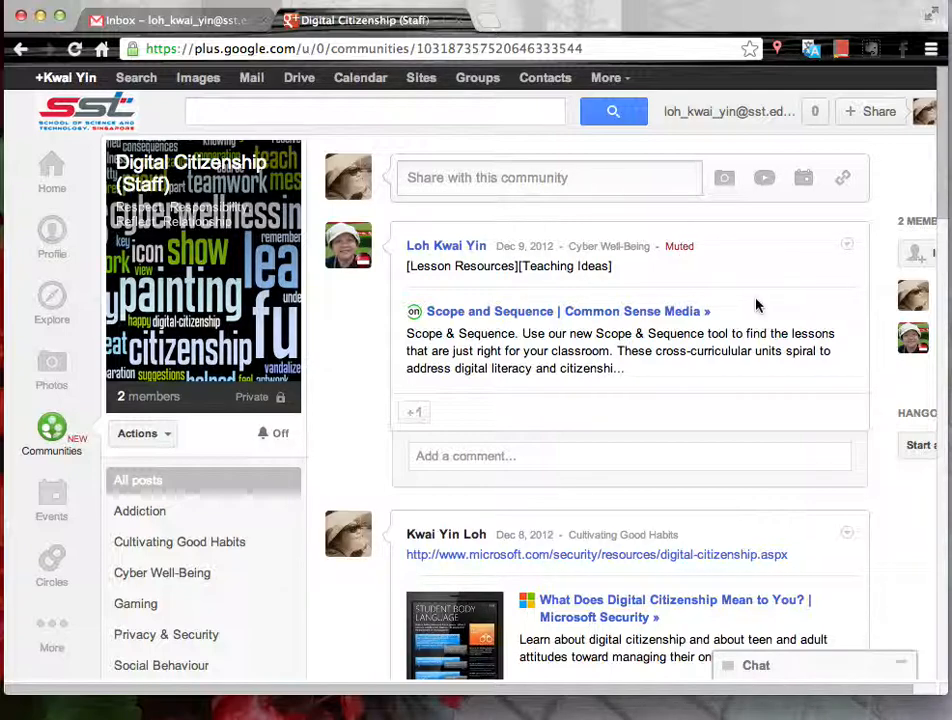
pyautogui.moveTo(52, 170)
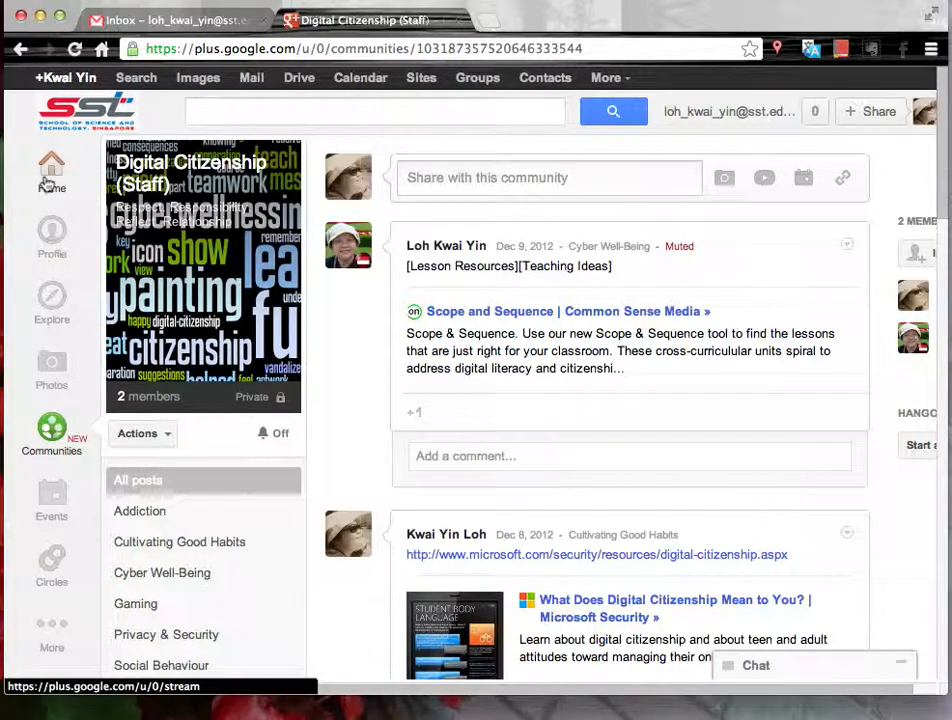
# - Return to the home stream and open the options menu on the Positive Inspirational Quotes post
pyautogui.click(52, 170)
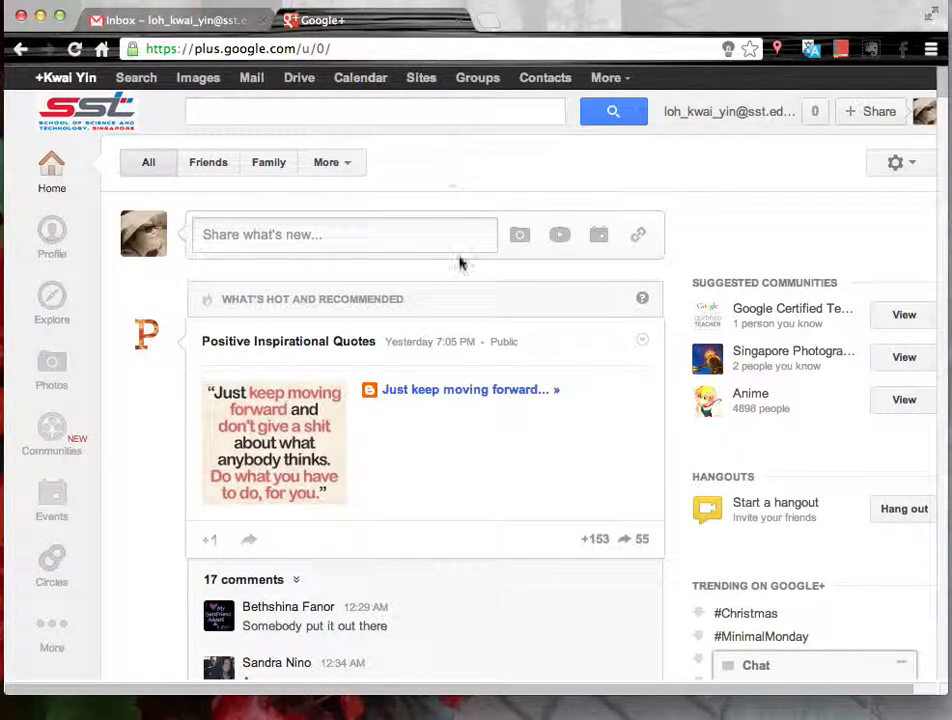
pyautogui.moveTo(564, 444)
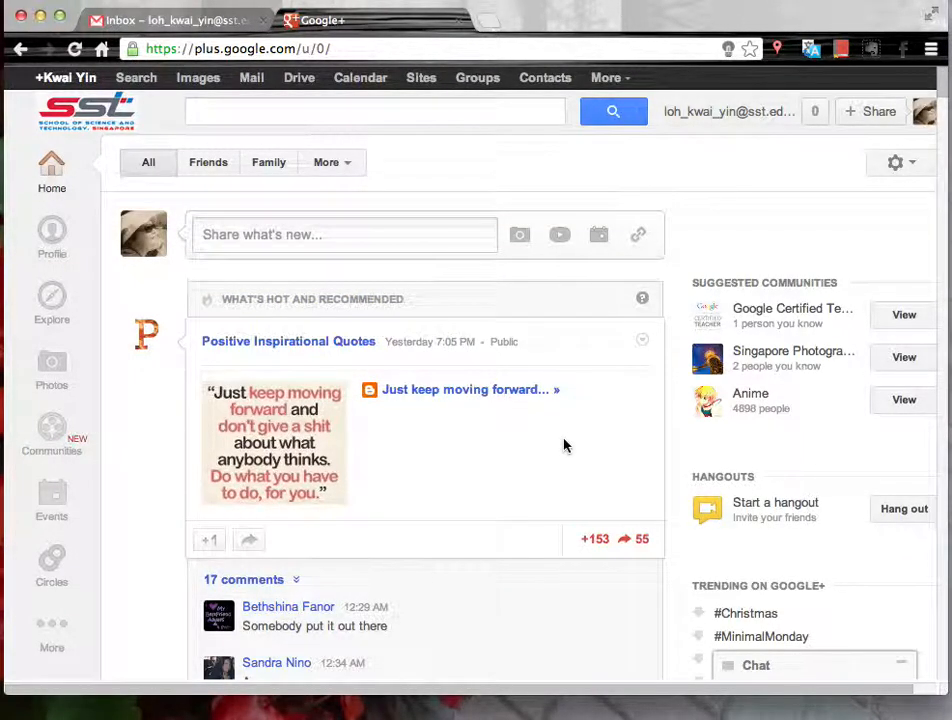
pyautogui.moveTo(640, 362)
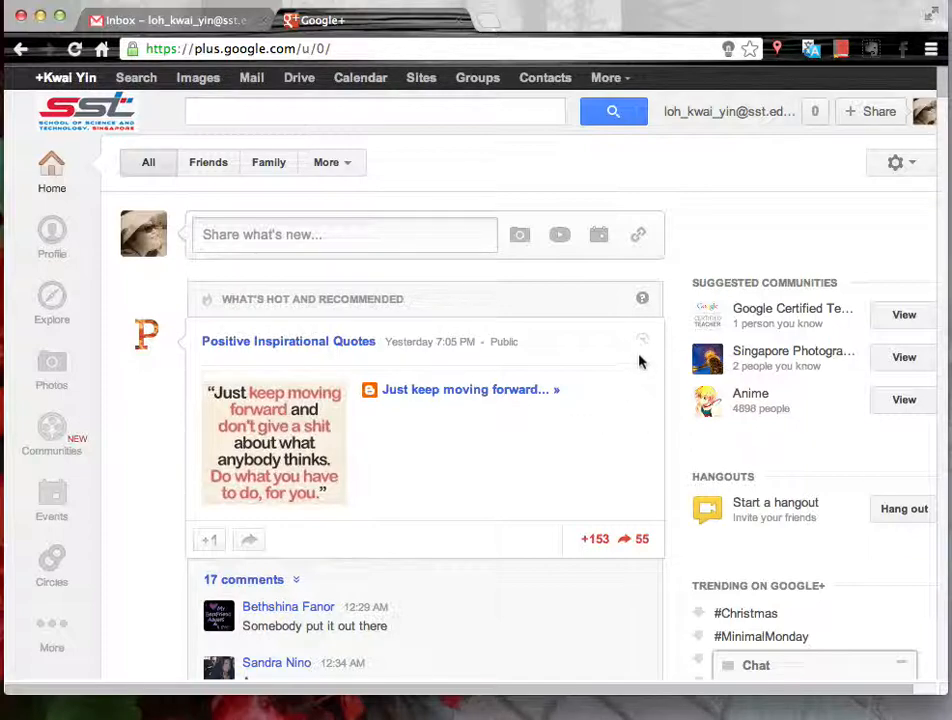
pyautogui.click(642, 340)
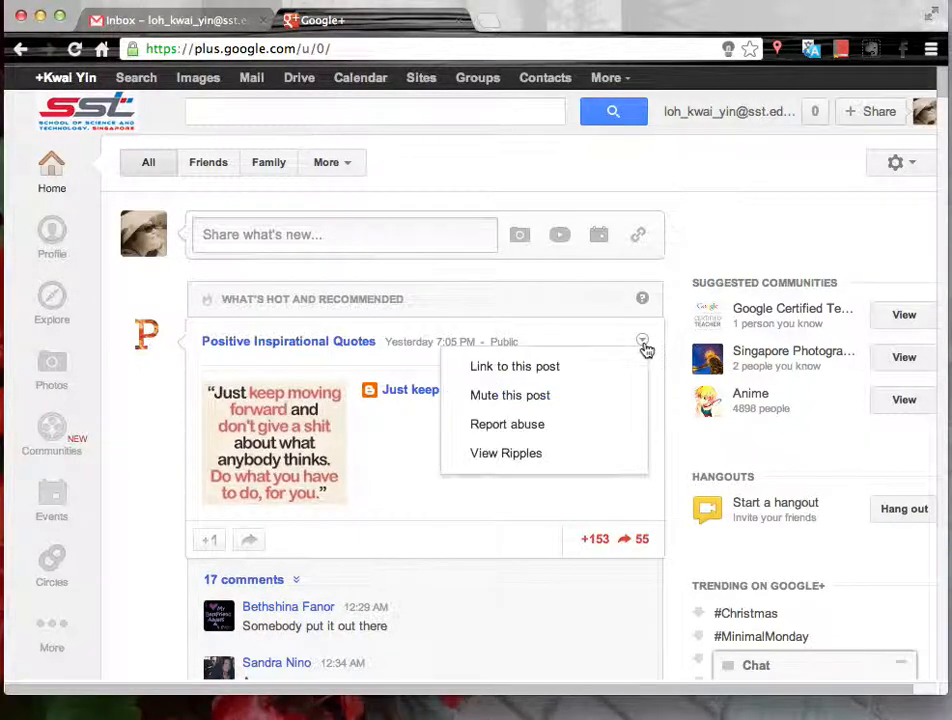